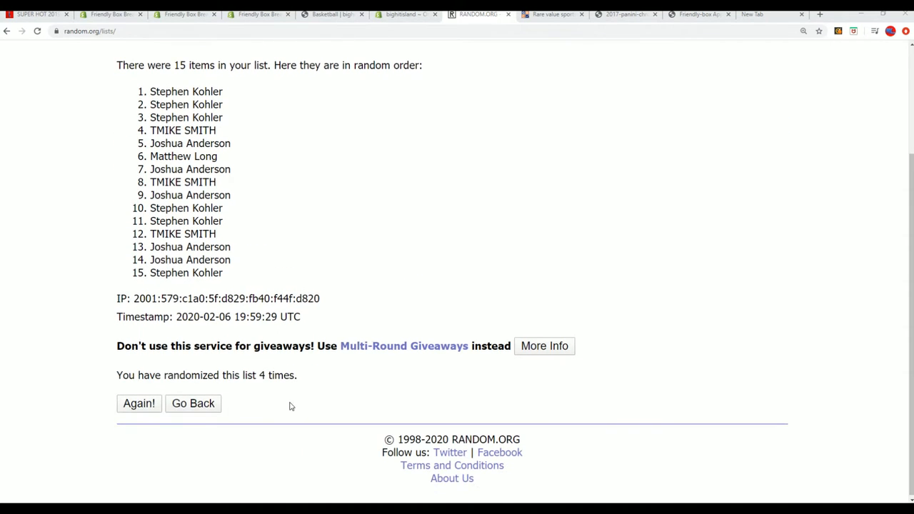
Scroll up on the 2019 Stadium Tour Framed Photo product page to view its enlarged photo.
{"action": "scroll", "scroll_direction": "up", "scroll_amount": 3}
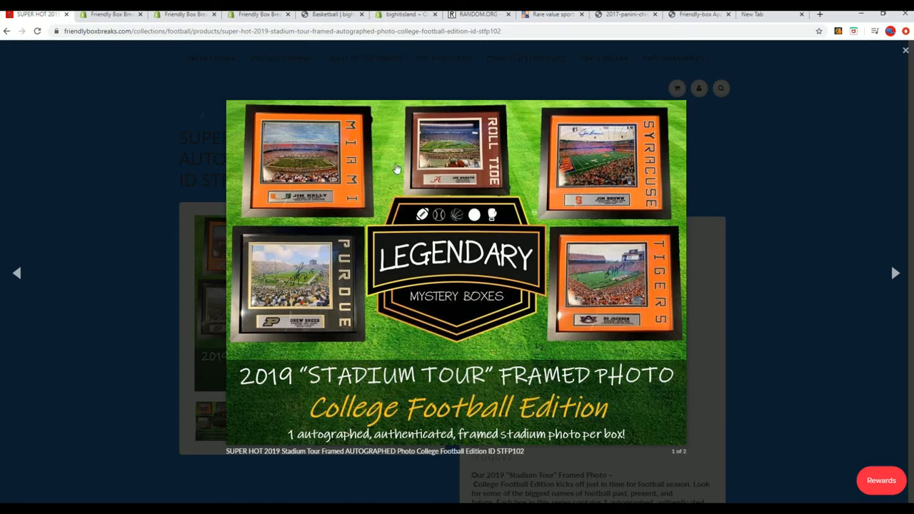
{"action": "mouse_move", "coordinate": [461, 294]}
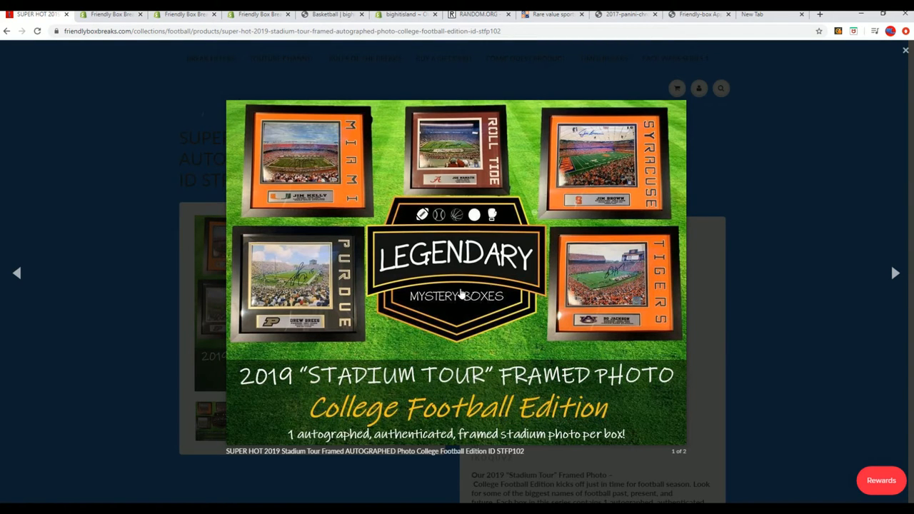
{"action": "mouse_move", "coordinate": [319, 227]}
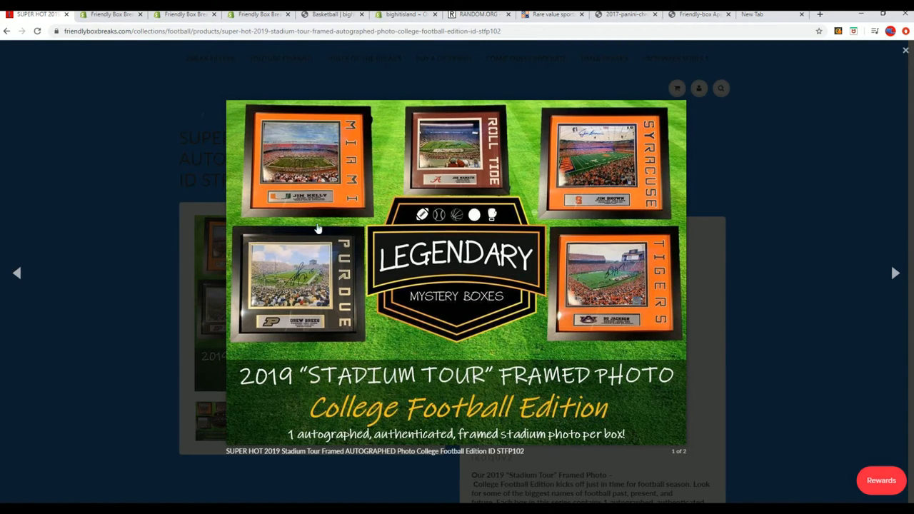
{"action": "mouse_move", "coordinate": [295, 215]}
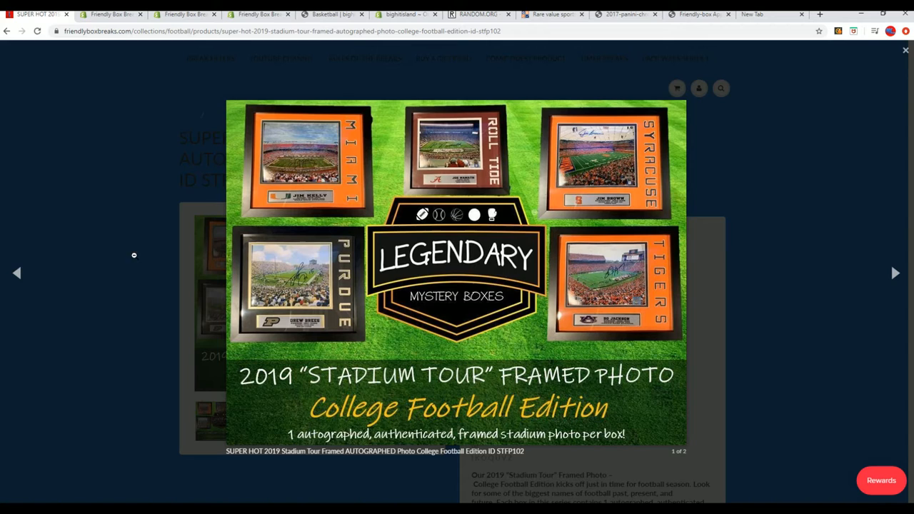
{"action": "mouse_move", "coordinate": [529, 337]}
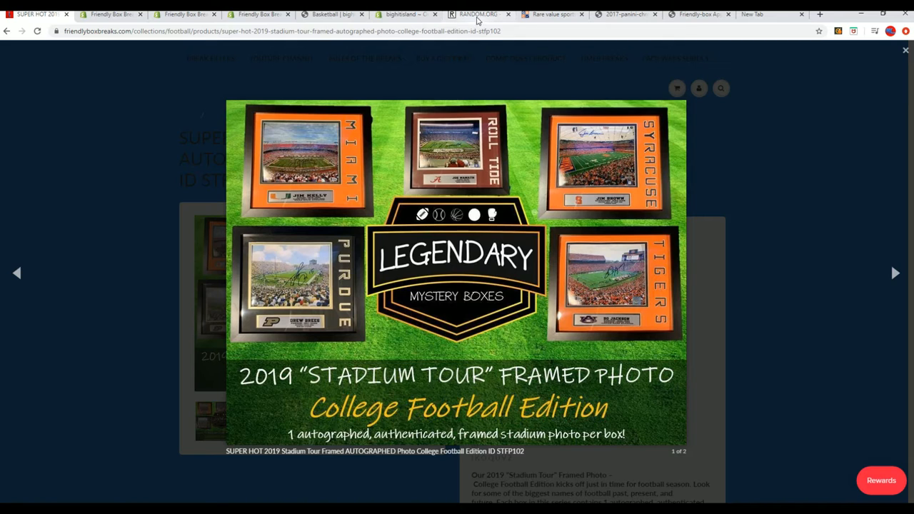
Review the filler names in Notepad, close the product lightbox, and return to RANDOM.ORG.
{"action": "left_click", "coordinate": [477, 14]}
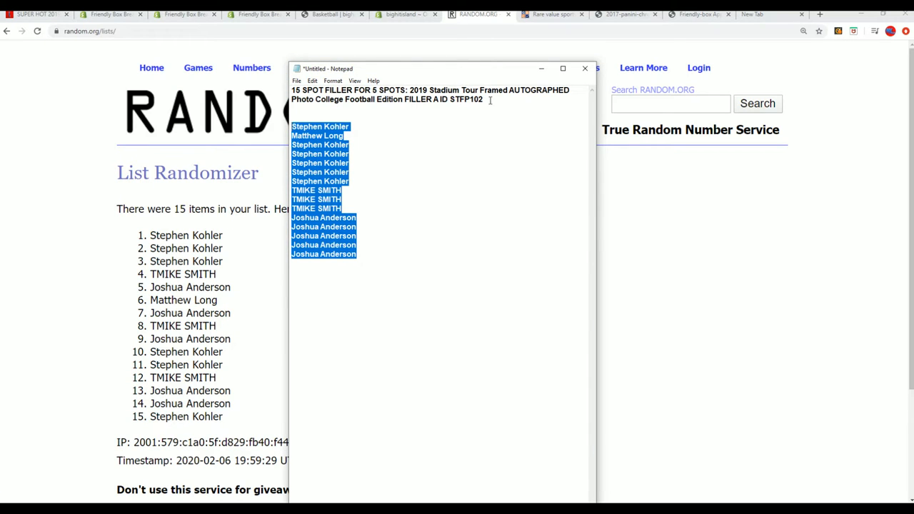
{"action": "left_click_drag", "start_coordinate": [443, 68], "coordinate": [607, 72]}
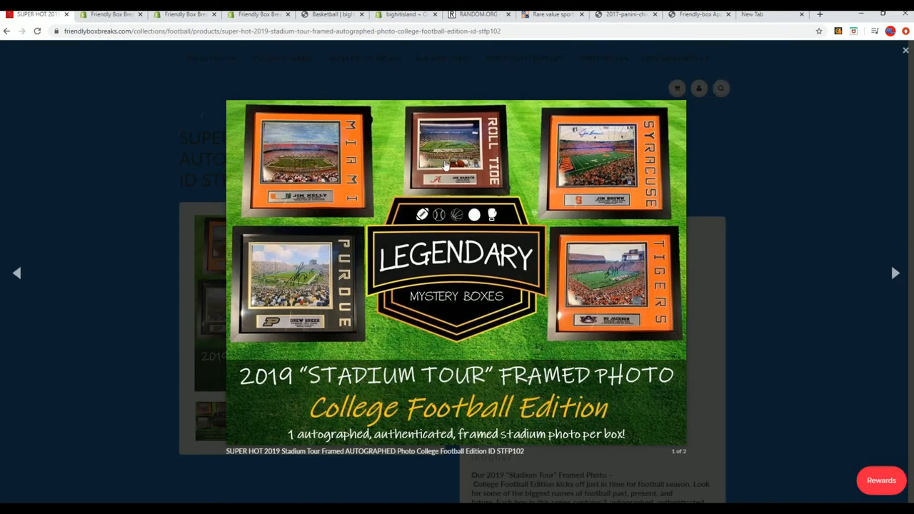
{"action": "left_click", "coordinate": [905, 50]}
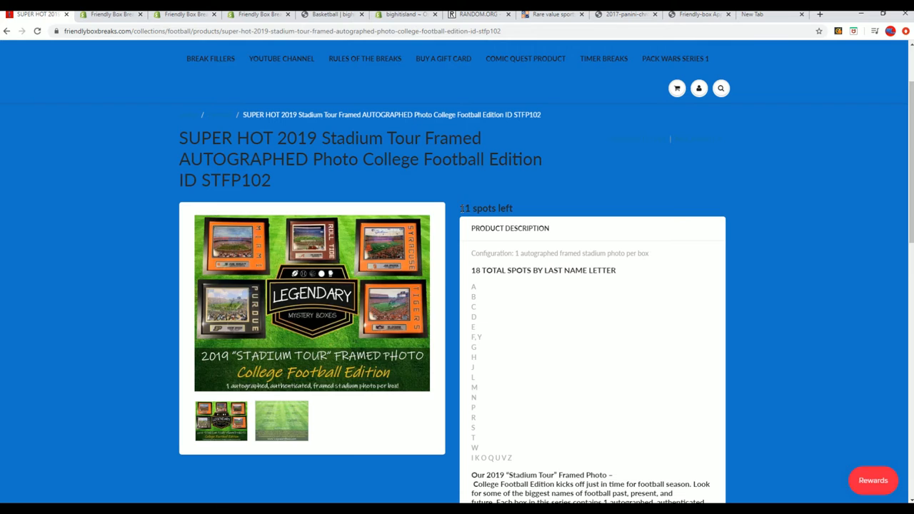
{"action": "left_click", "coordinate": [477, 14]}
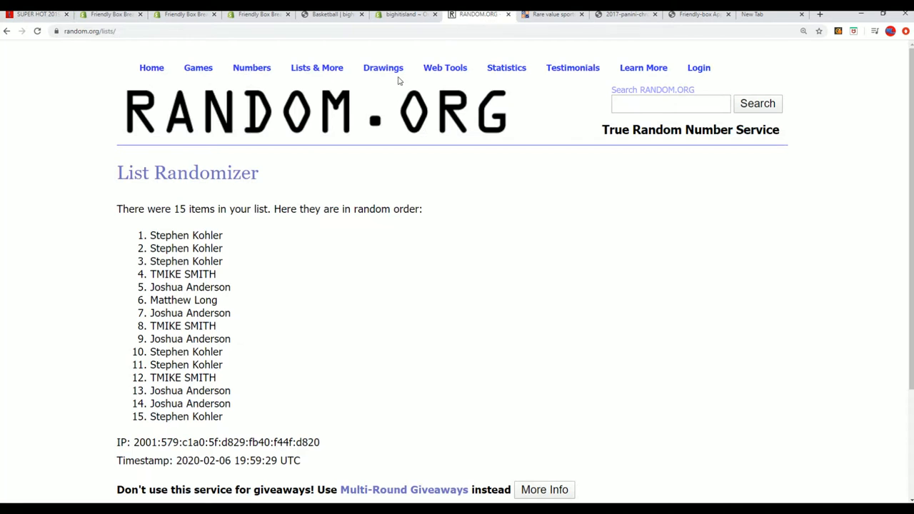
Reshuffle the 15-name filler list with Again! until the seventh random ordering.
{"action": "scroll", "scroll_direction": "down", "scroll_amount": 3}
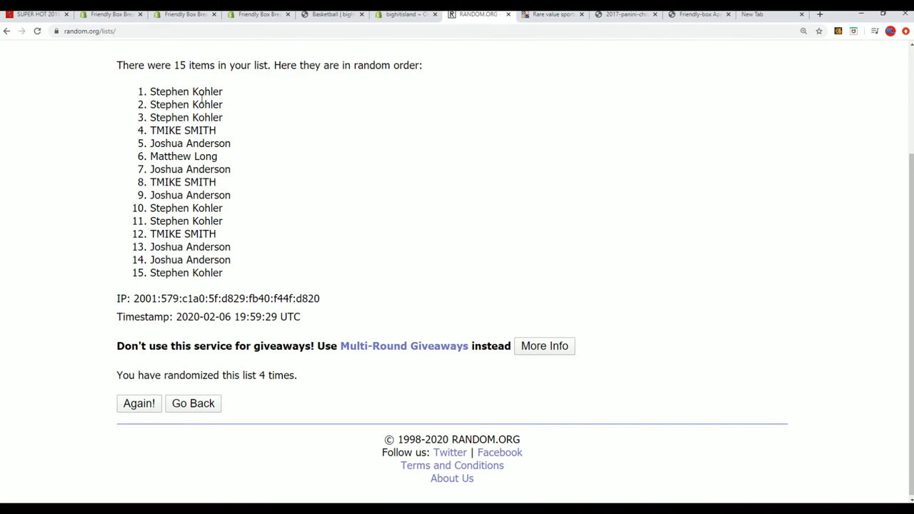
{"action": "left_click", "coordinate": [139, 403]}
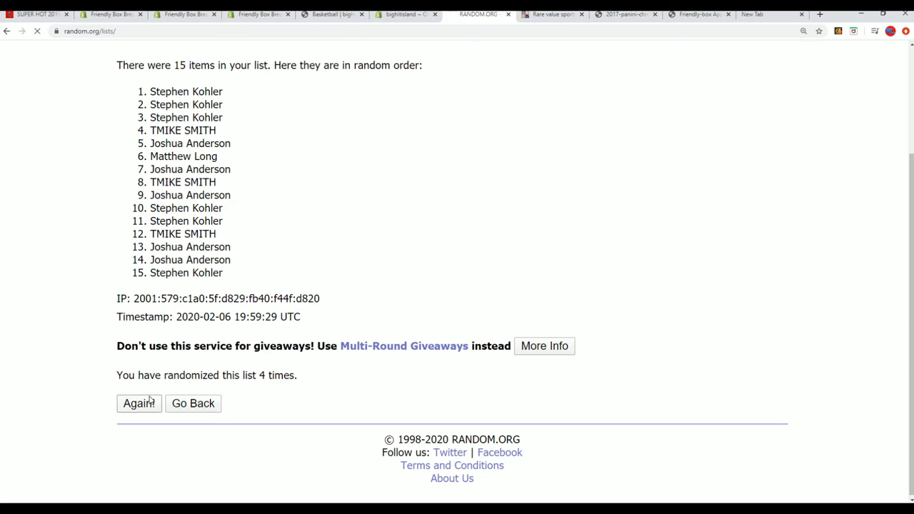
{"action": "left_click", "coordinate": [138, 404]}
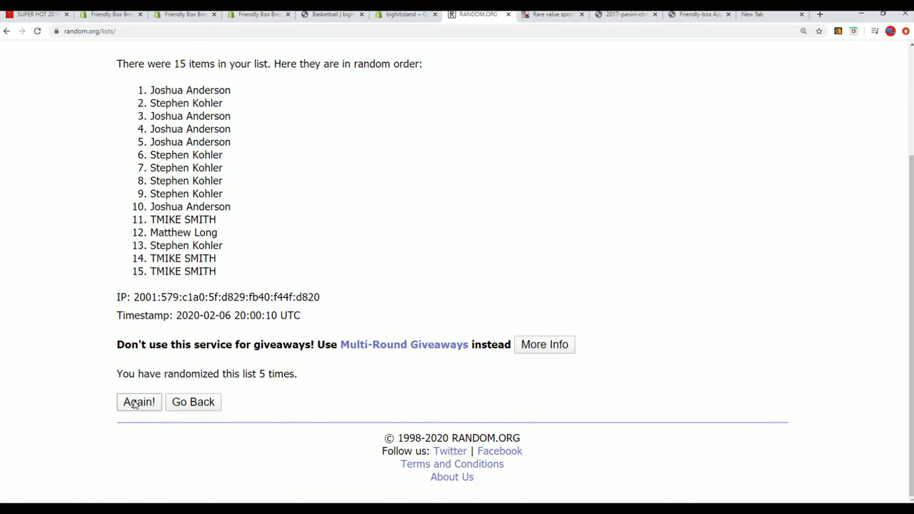
{"action": "left_click", "coordinate": [139, 402]}
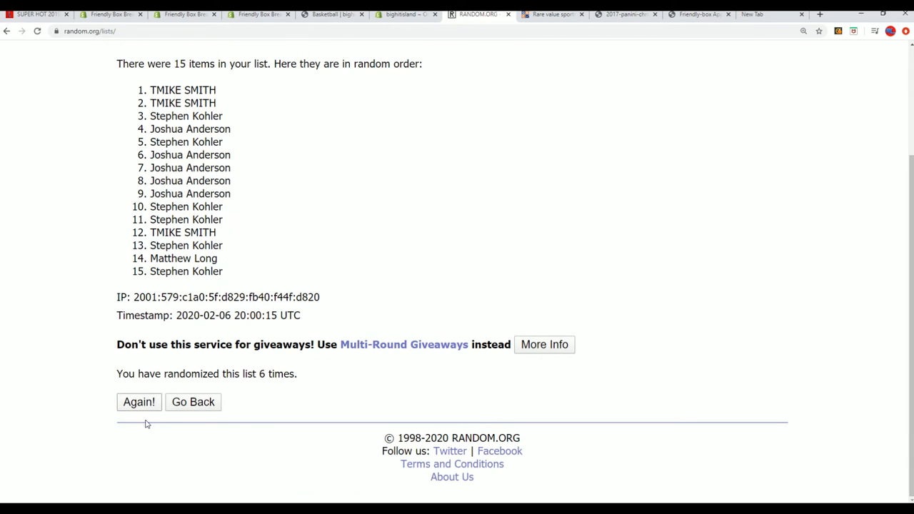
{"action": "left_click", "coordinate": [138, 401]}
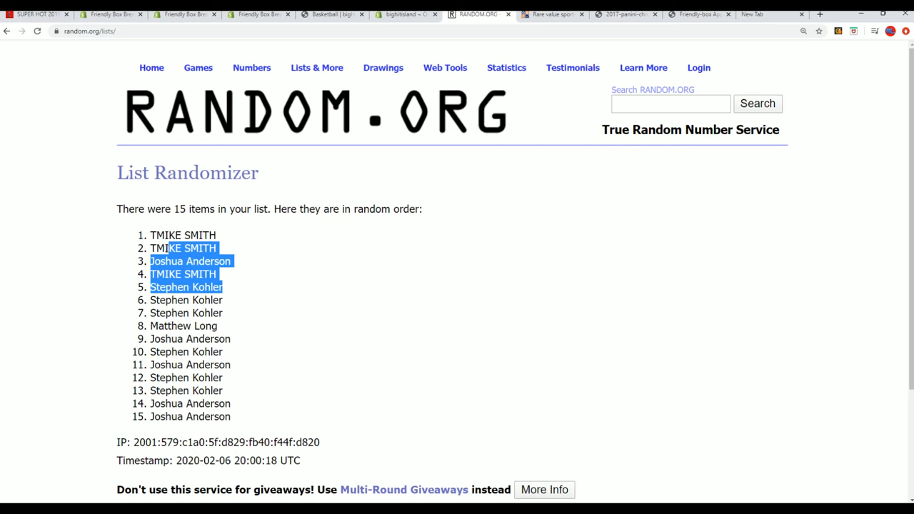
Copy the top five shuffled names via the right-click menu and switch back to Notepad.
{"action": "right_click", "coordinate": [182, 236]}
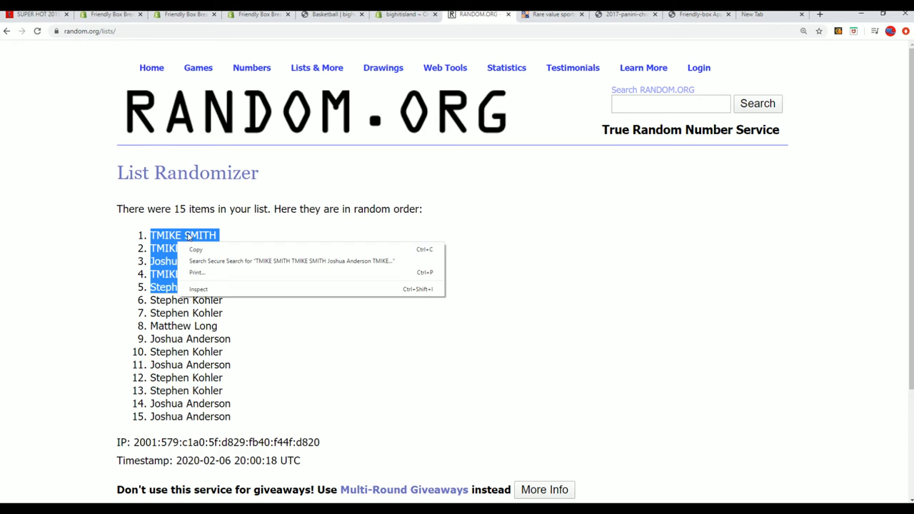
{"action": "scroll", "scroll_direction": "down", "scroll_amount": 3}
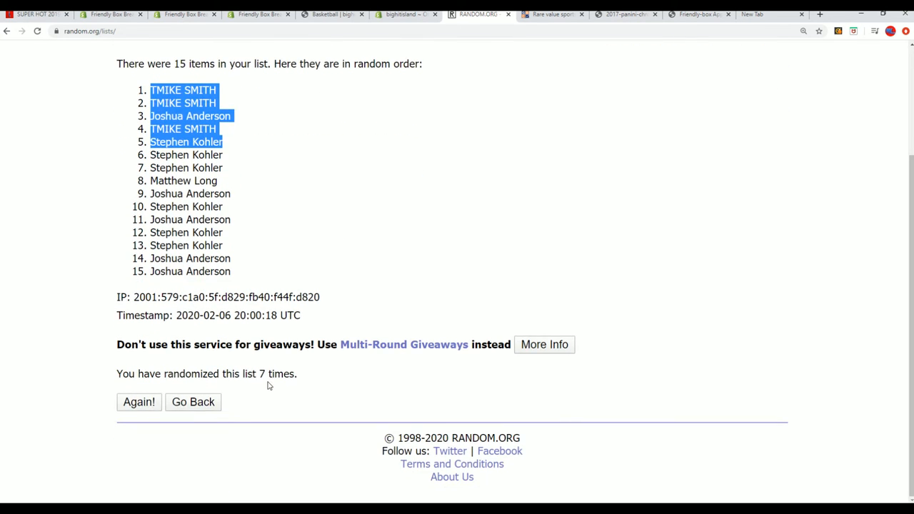
{"action": "scroll", "scroll_direction": "up", "scroll_amount": 3}
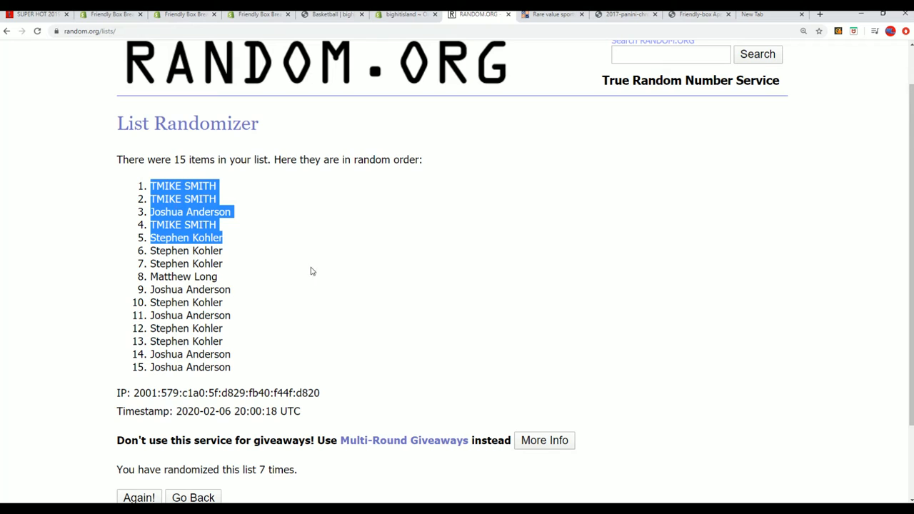
{"action": "left_click", "coordinate": [311, 270]}
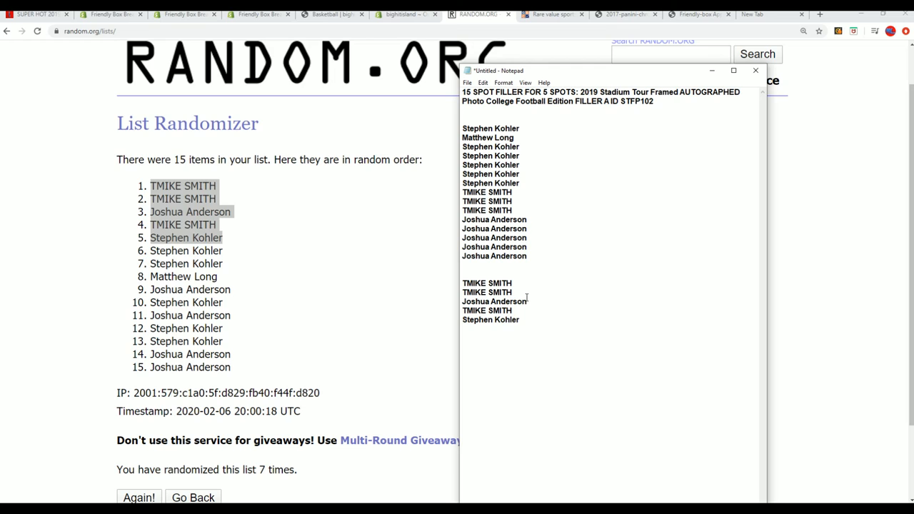
{"action": "mouse_move", "coordinate": [319, 206]}
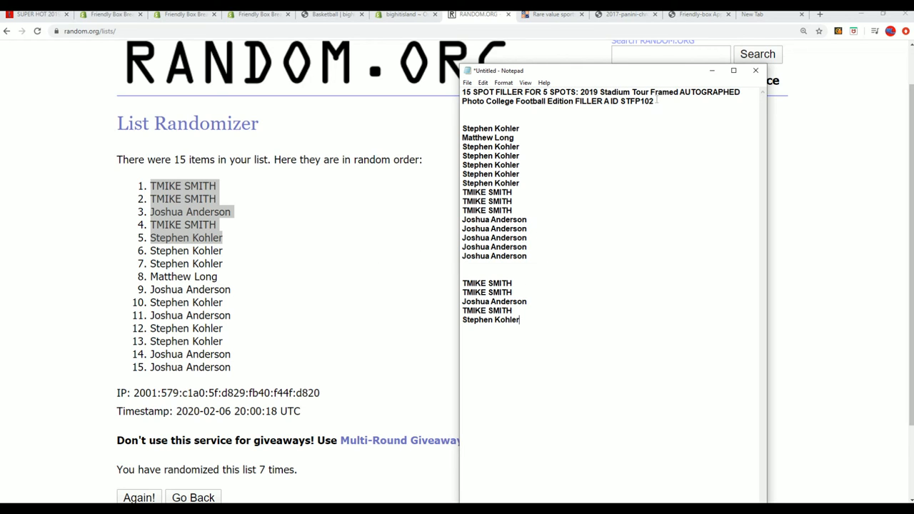
Select the product ID at the end of the Notepad title.
{"action": "double_click", "coordinate": [631, 101]}
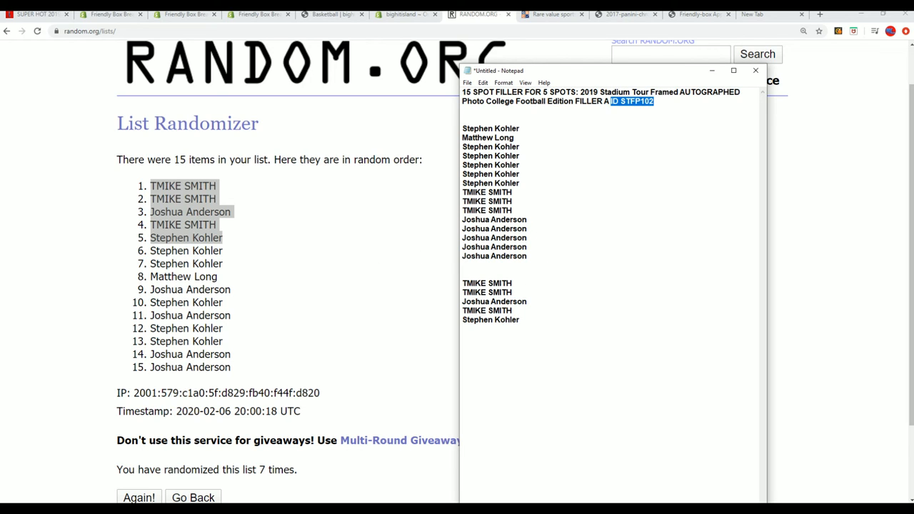